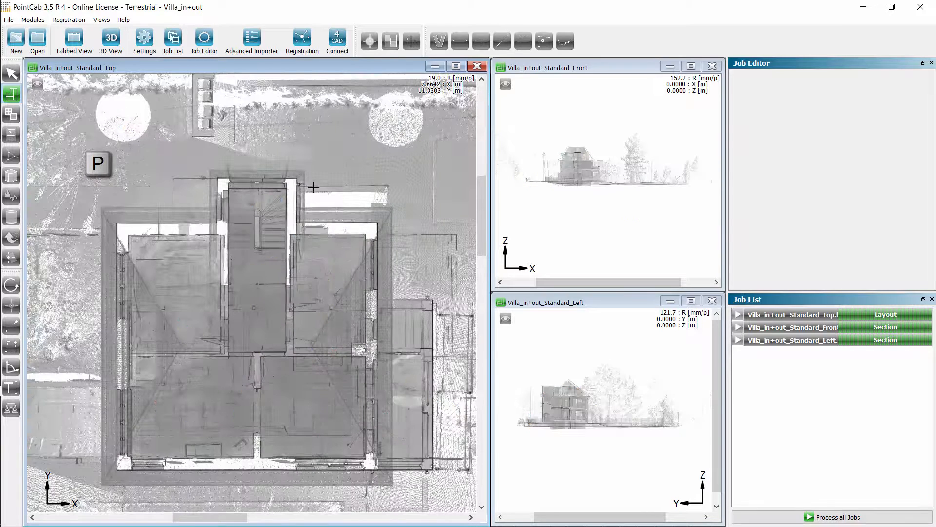
# Place a vertical section strip through the middle of the house in the top view, creating Section_0
pyautogui.click(243, 164)
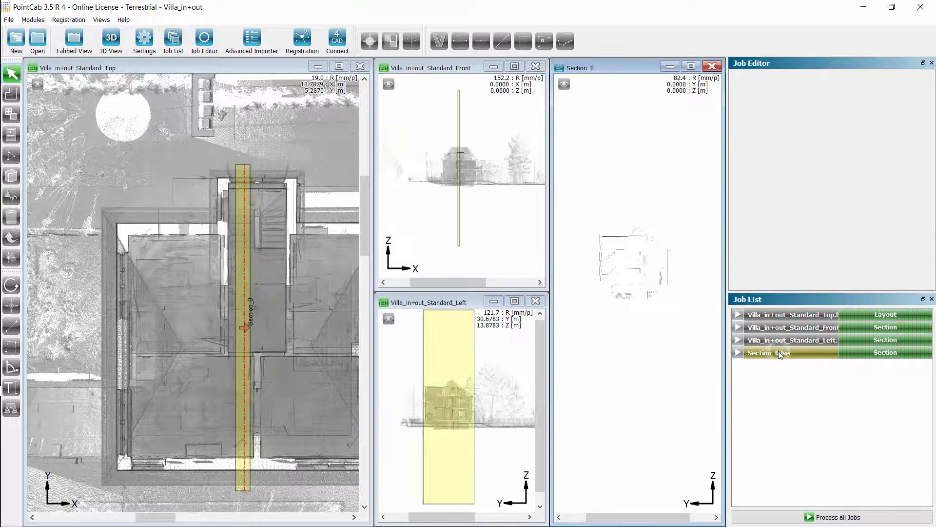
# Show Section_0 full-size in Tabbed View and add a Find lines vectorize job on it
pyautogui.click(73, 41)
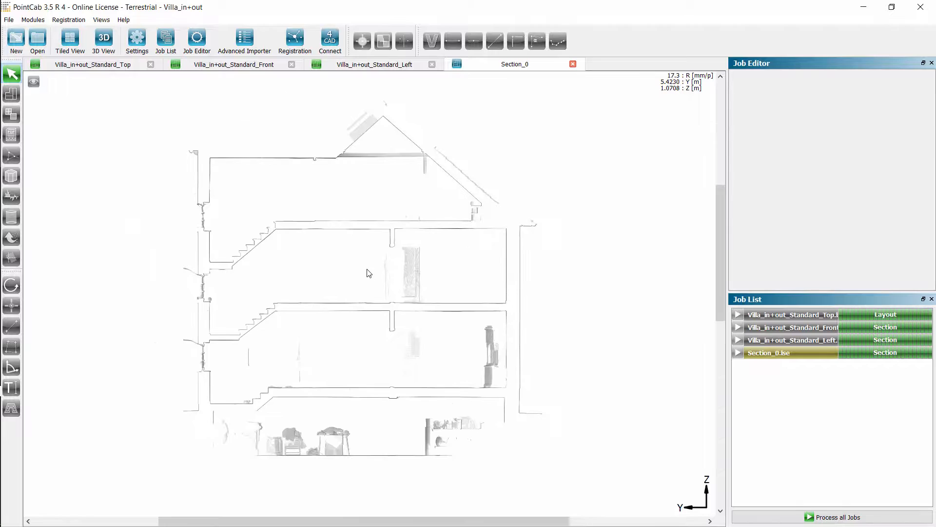
pyautogui.click(431, 41)
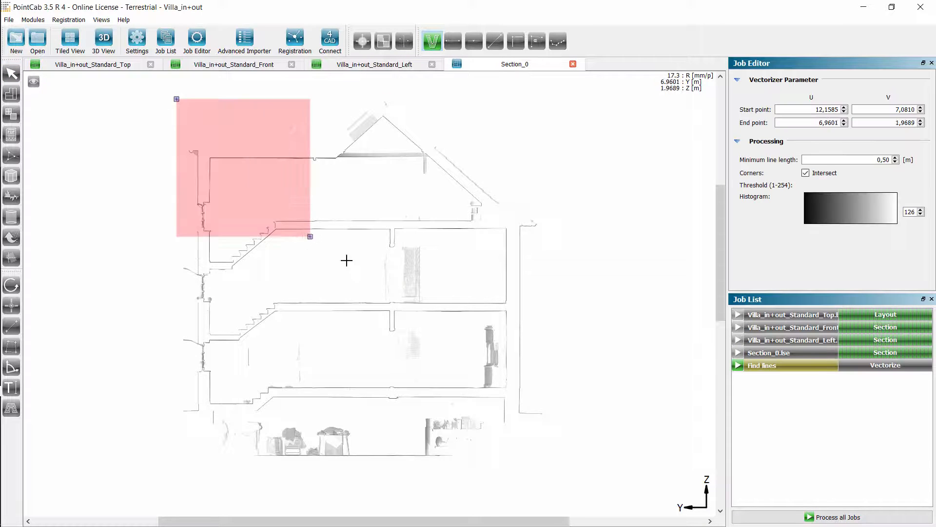
pyautogui.moveTo(310, 236); pyautogui.dragTo(568, 472)
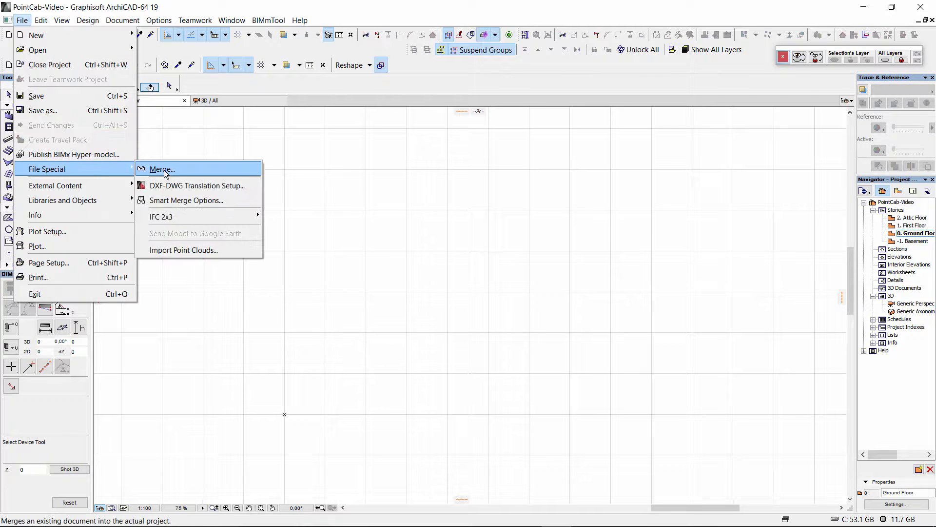
# Choose Vectorize_Section_A0.dwg for merging via File Special > Merge
pyautogui.click(161, 169)
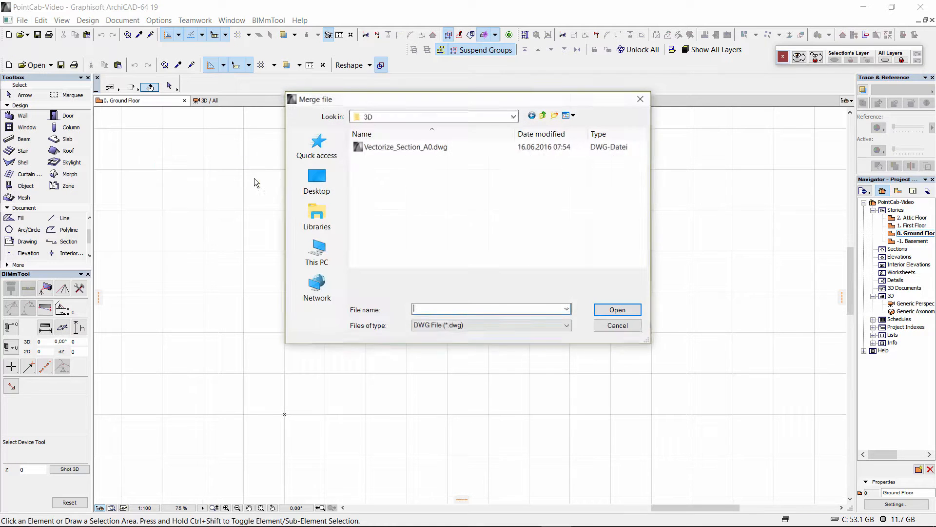
pyautogui.click(406, 146)
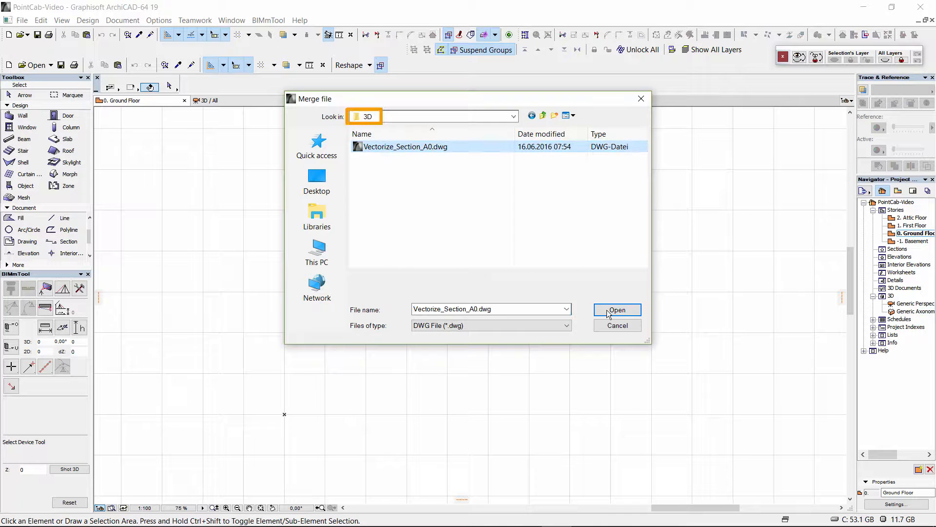
pyautogui.click(617, 309)
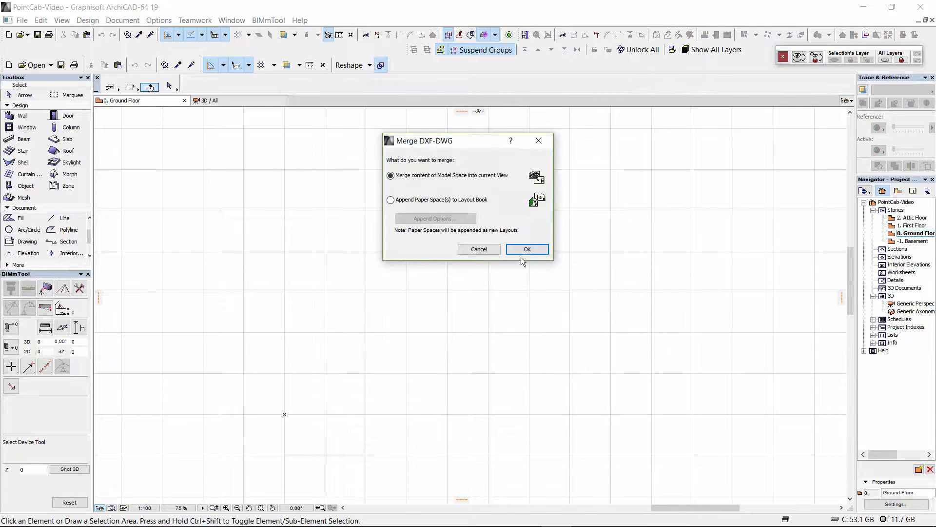
# Merge its Model Space content into the ground floor plan at the drawing's own origin
pyautogui.click(526, 249)
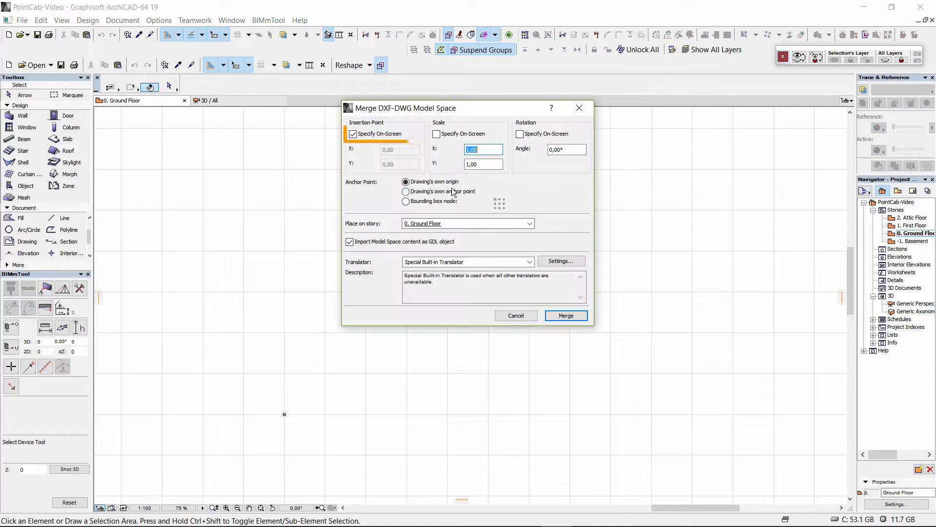
pyautogui.click(353, 133)
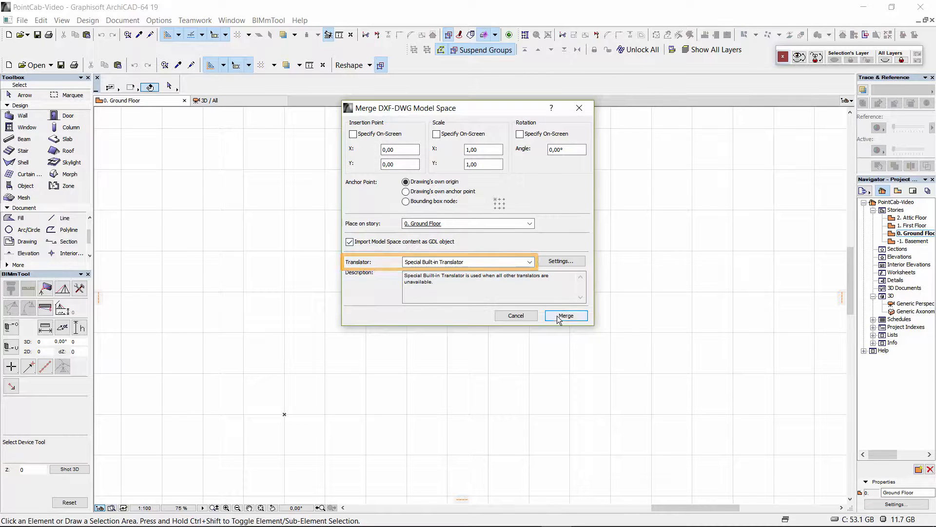
pyautogui.click(565, 315)
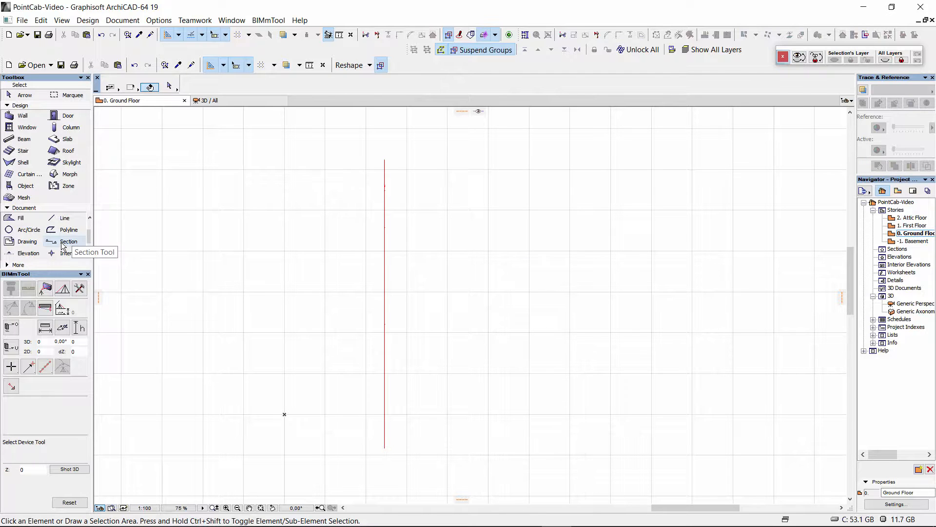
# Draw a section line along the merged DWG line and view it as the A1 Building Section
pyautogui.click(69, 241)
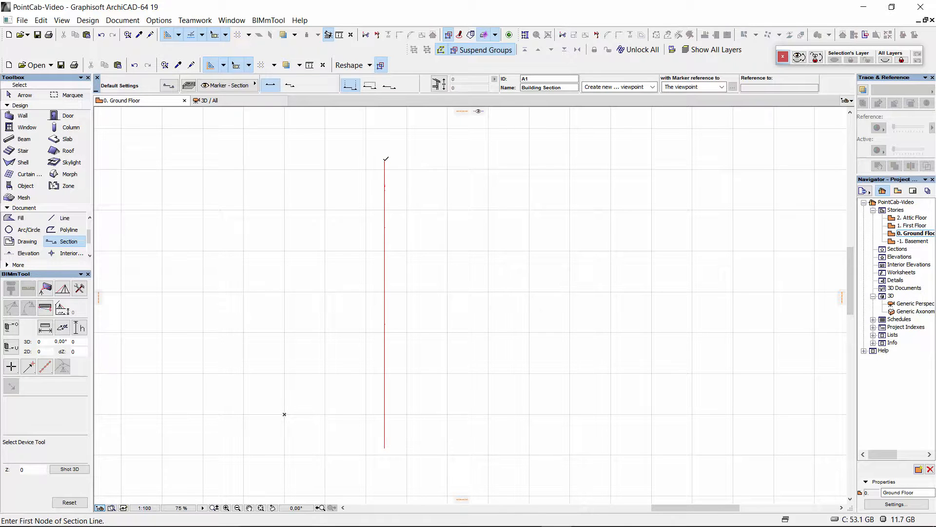
pyautogui.click(385, 442)
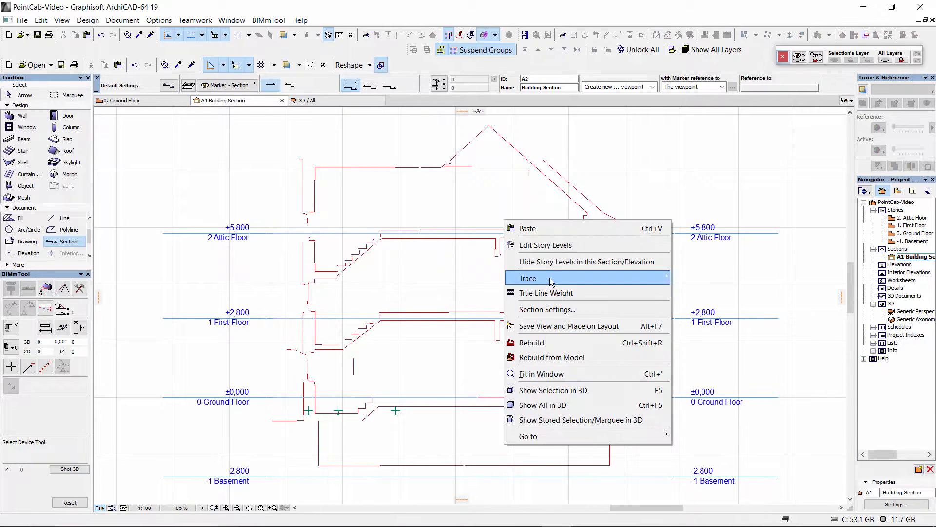
# Drag the story levels onto the measured floor lines via Edit Story Levels and confirm
pyautogui.click(544, 245)
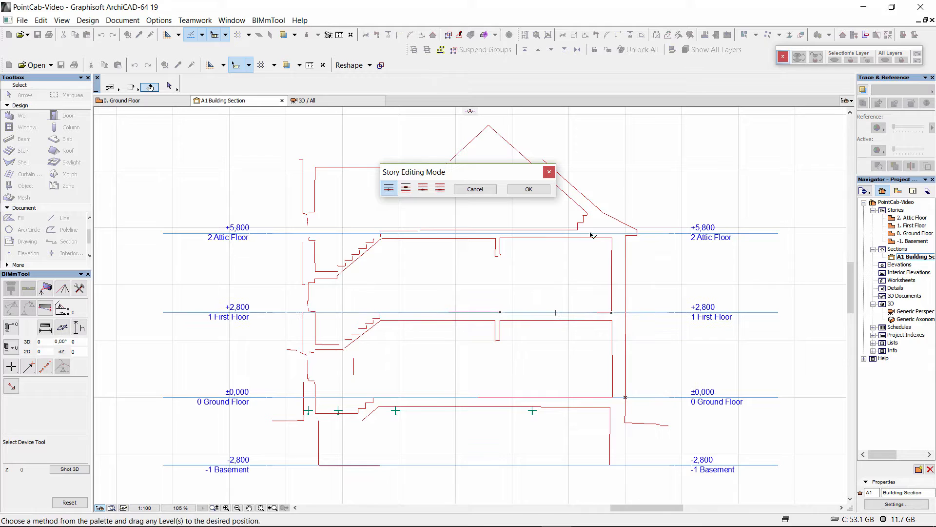
pyautogui.click(528, 189)
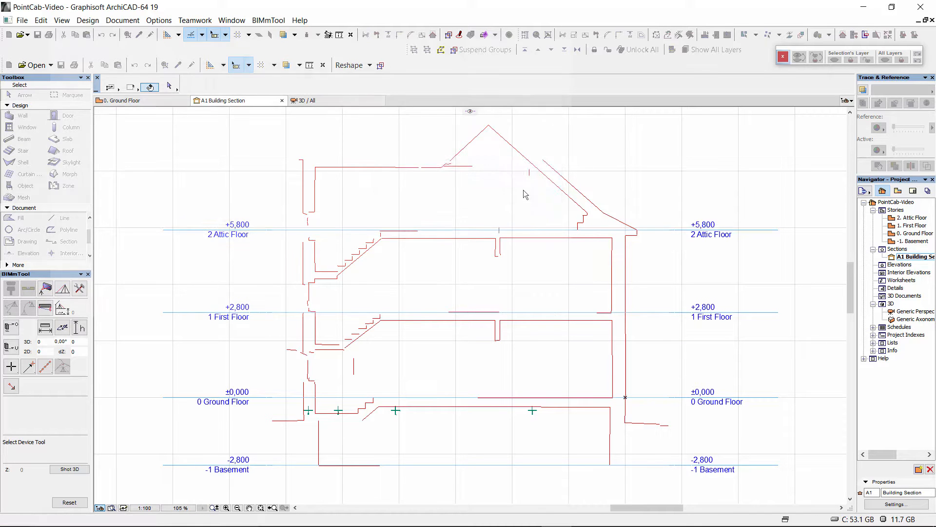